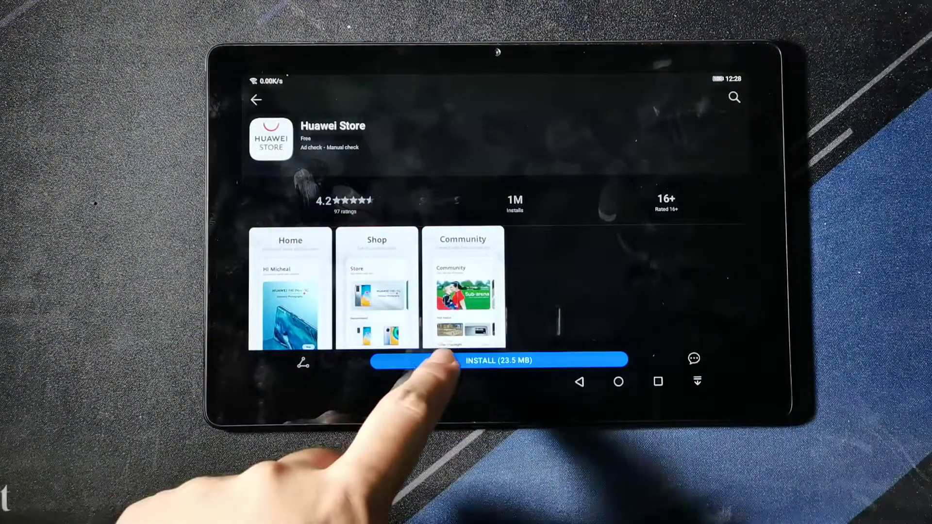
Start installing the Huawei Store app from its AppGallery listing
{"action": "left_click", "coordinate": [496, 359]}
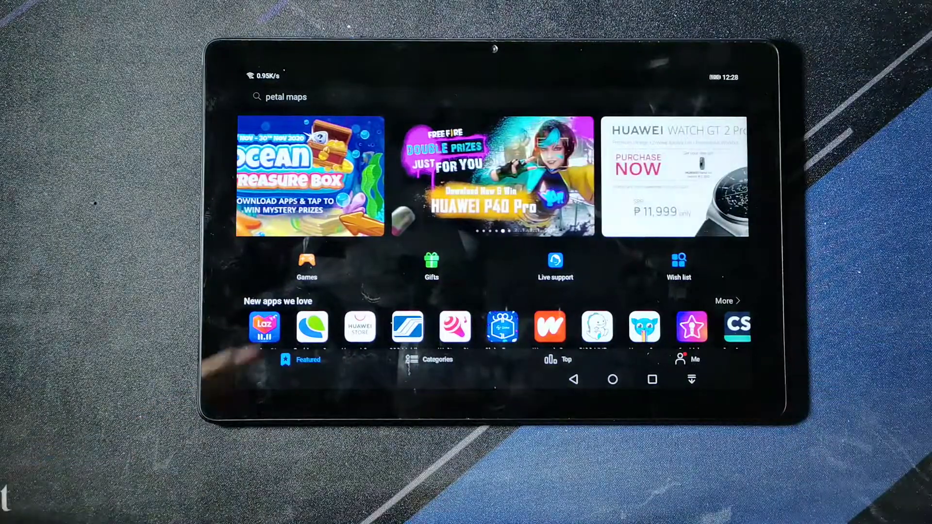
{"action": "scroll", "scroll_direction": "down", "scroll_amount": 3}
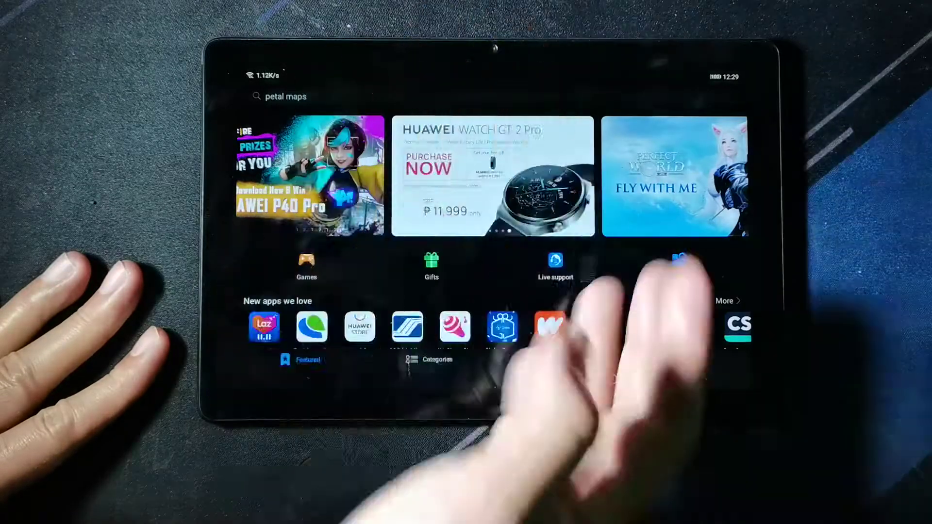
Open the AppGallery search page and begin typing an app name
{"action": "left_click", "coordinate": [280, 97]}
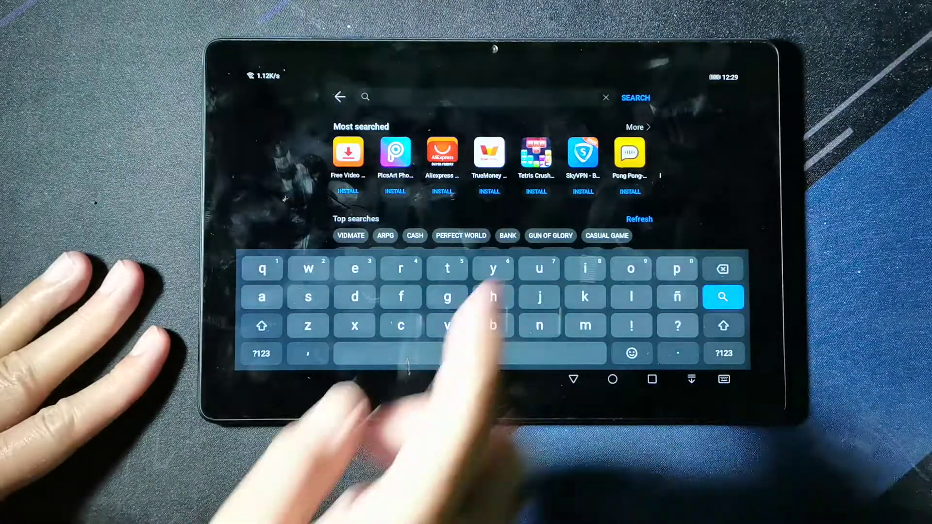
{"action": "type", "text": "z"}
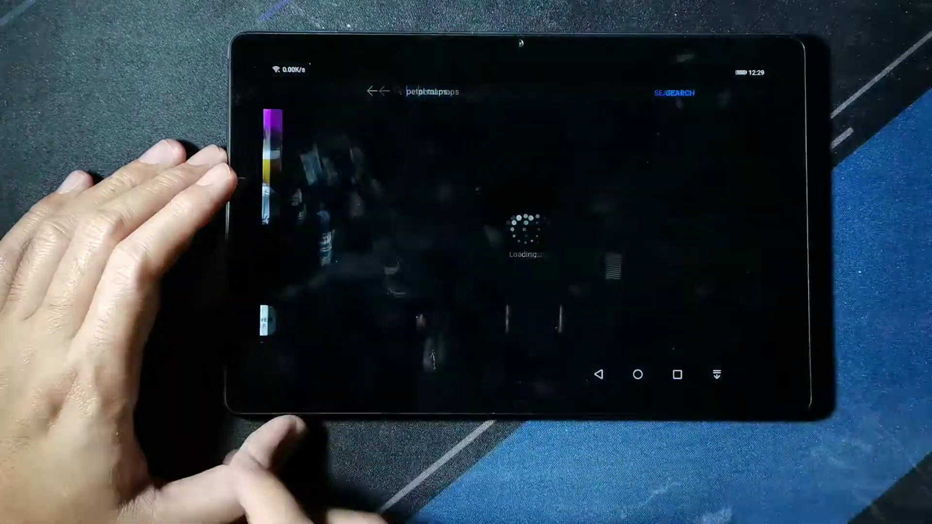
Search 'mx', install MX Player, and return to the search page
{"action": "type", "text": "m"}
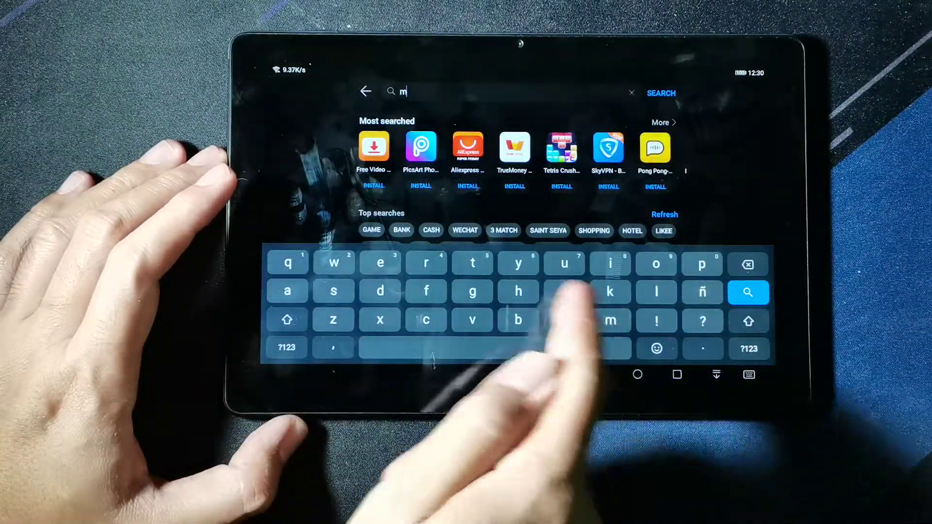
{"action": "type", "text": "x"}
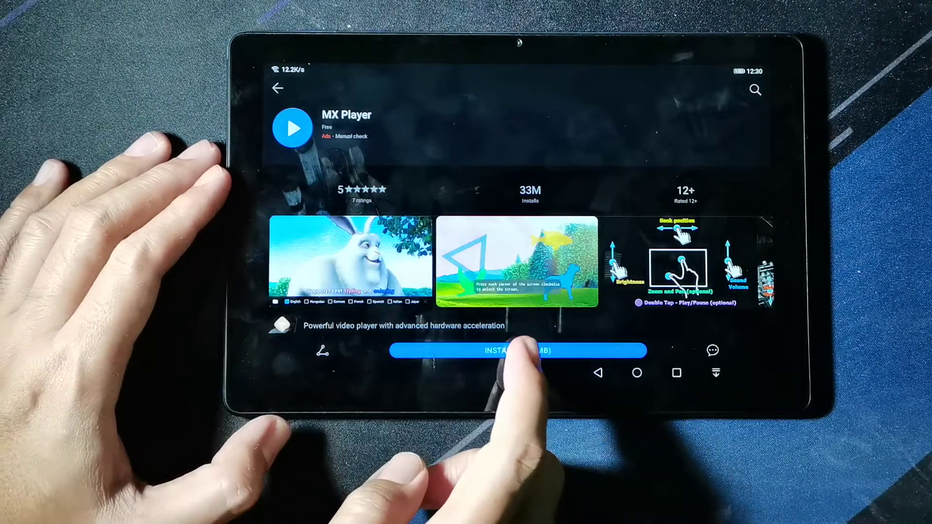
{"action": "left_click", "coordinate": [517, 350]}
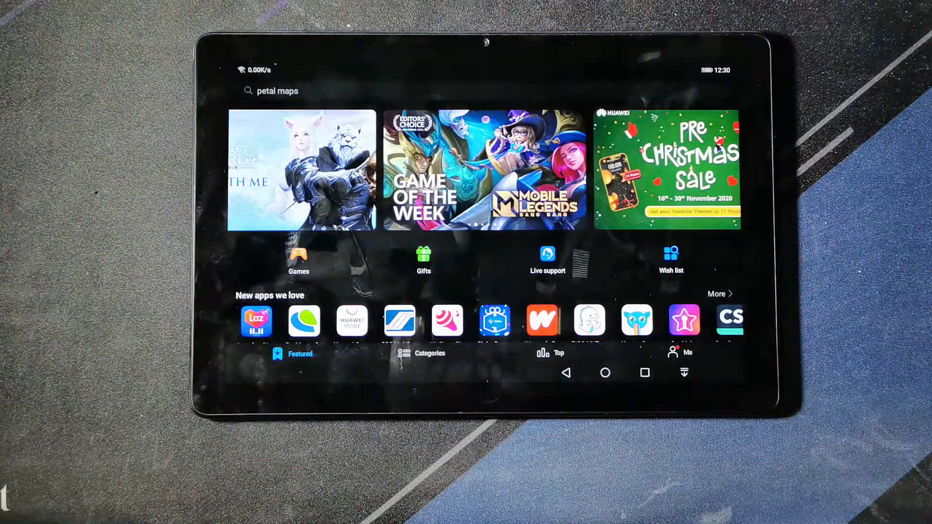
{"action": "left_click", "coordinate": [277, 91]}
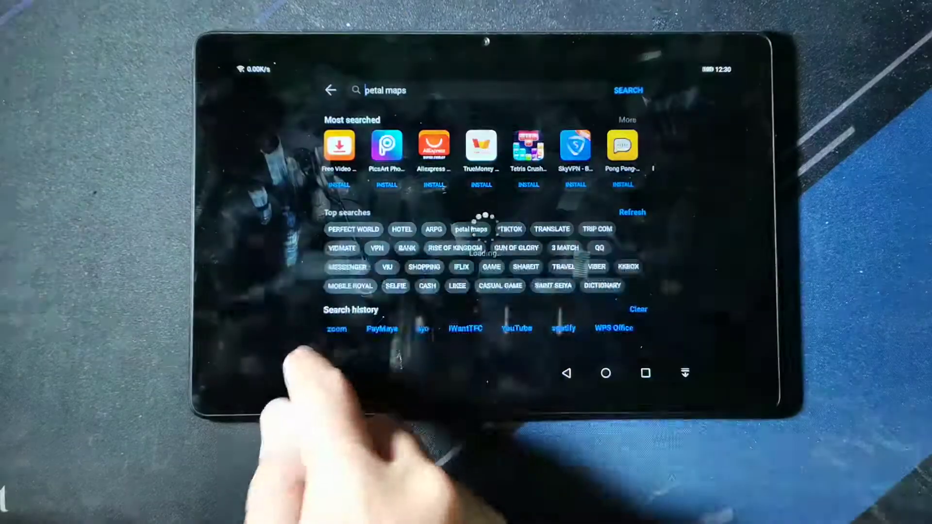